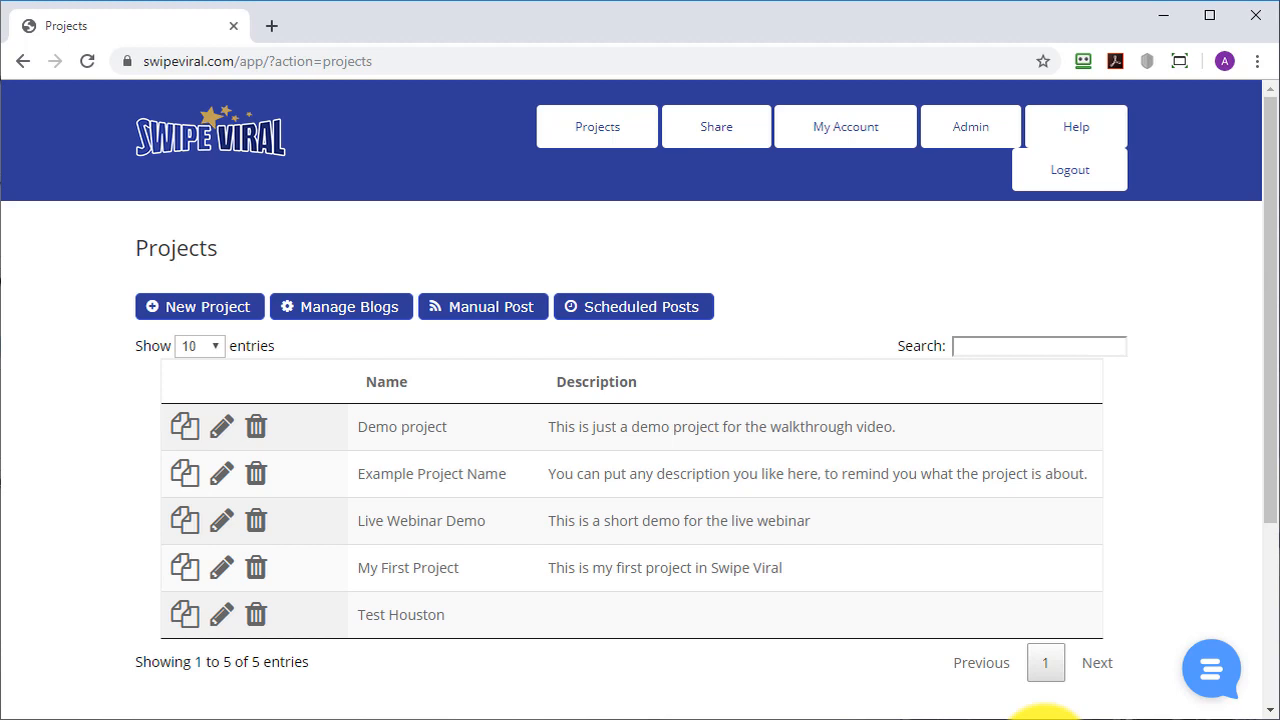
mouse_move(740, 668)
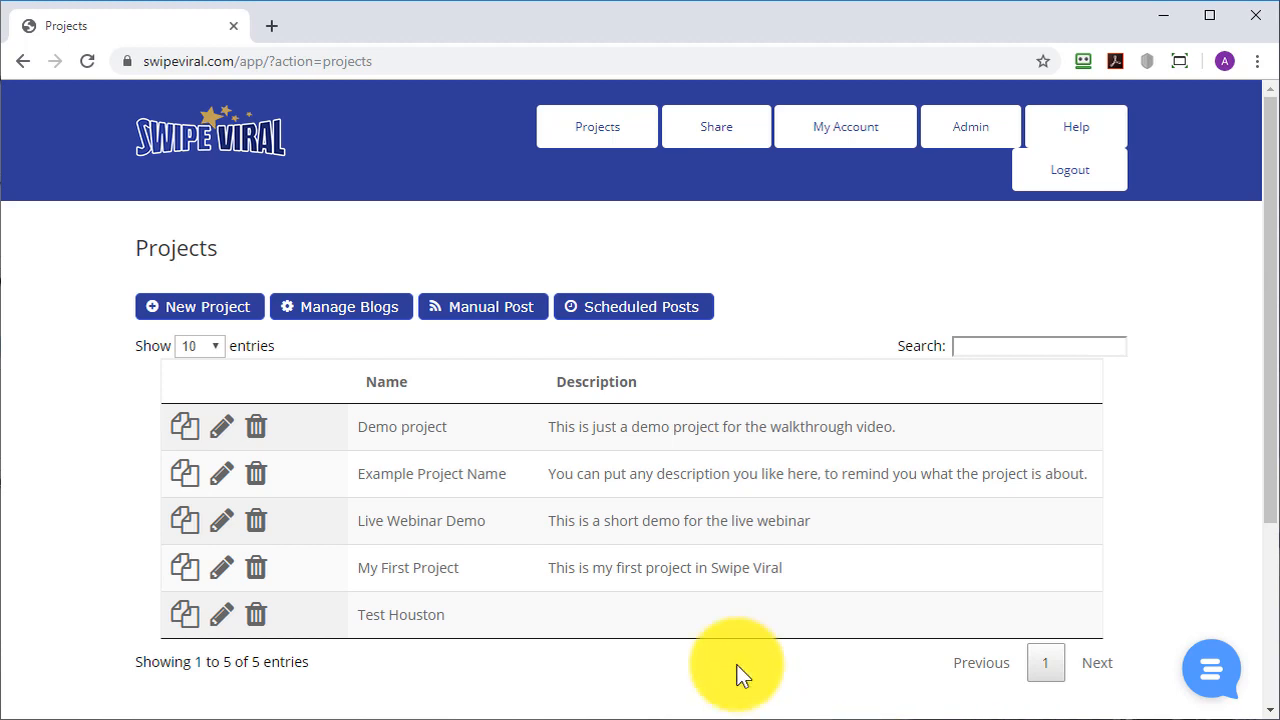
mouse_move(185, 426)
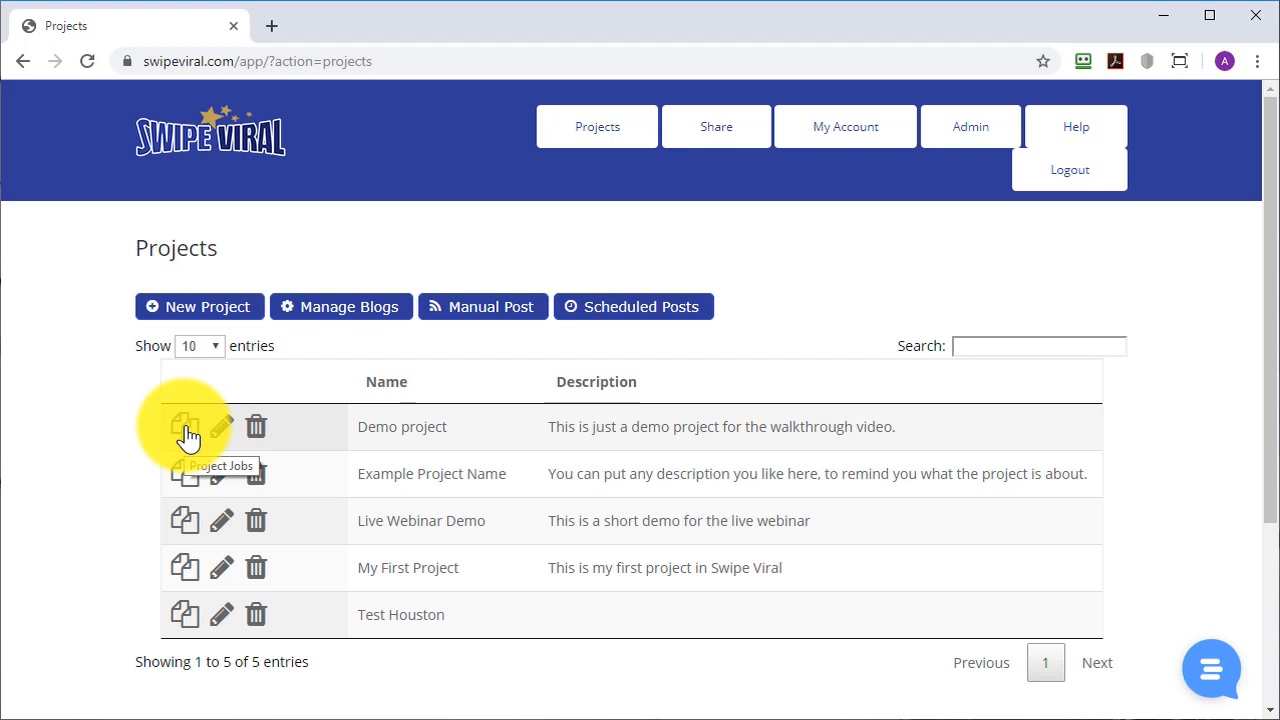
Open the Demo project's jobs page listing Pinterest, Twitter and YouTube demo jobs
left_click(184, 426)
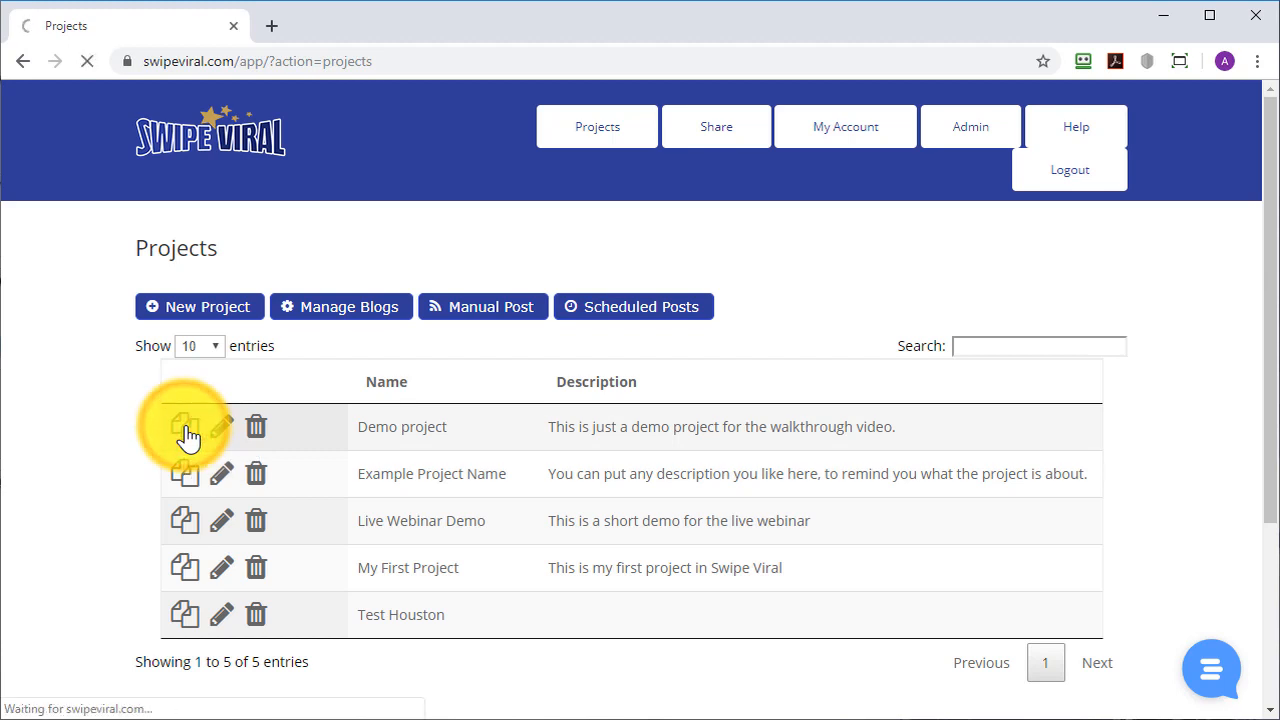
left_click(184, 426)
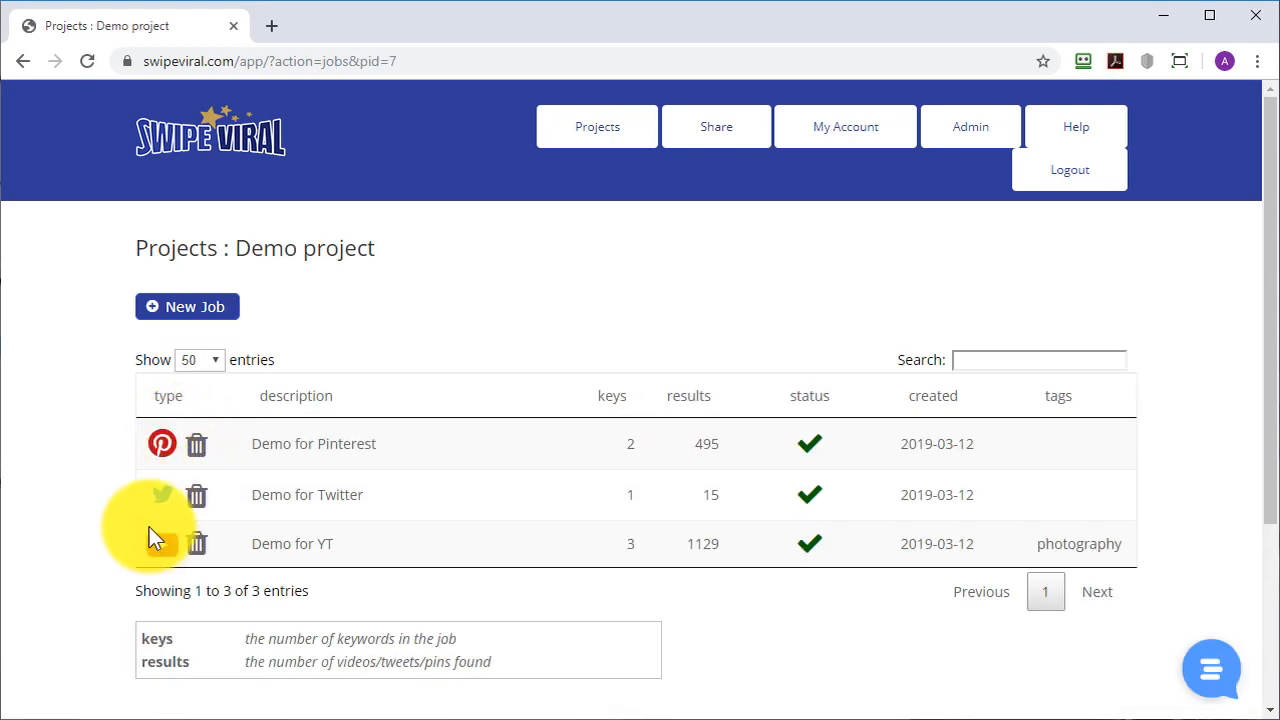
Open the Job Videos list for the Demo for YT job
left_click(161, 543)
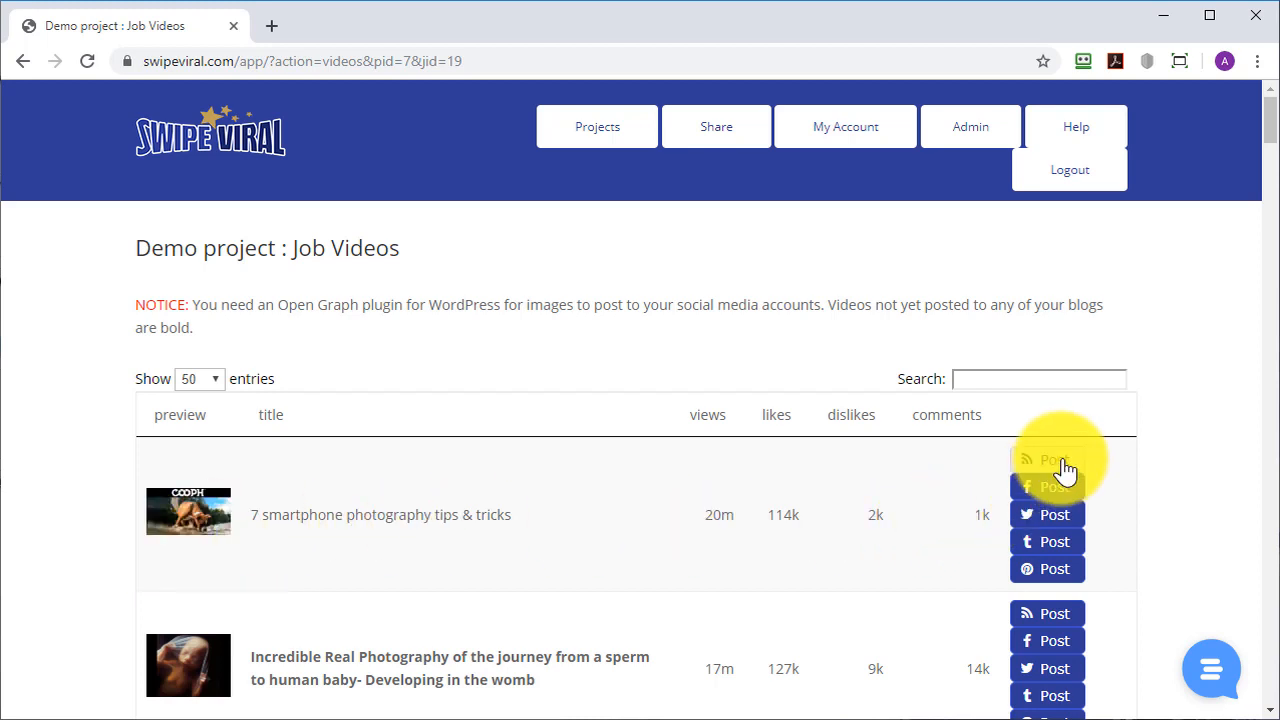
Post the smartphone photography tips video as 'Test Title 1', Uncategorized, scheduled one hour later
left_click(1047, 460)
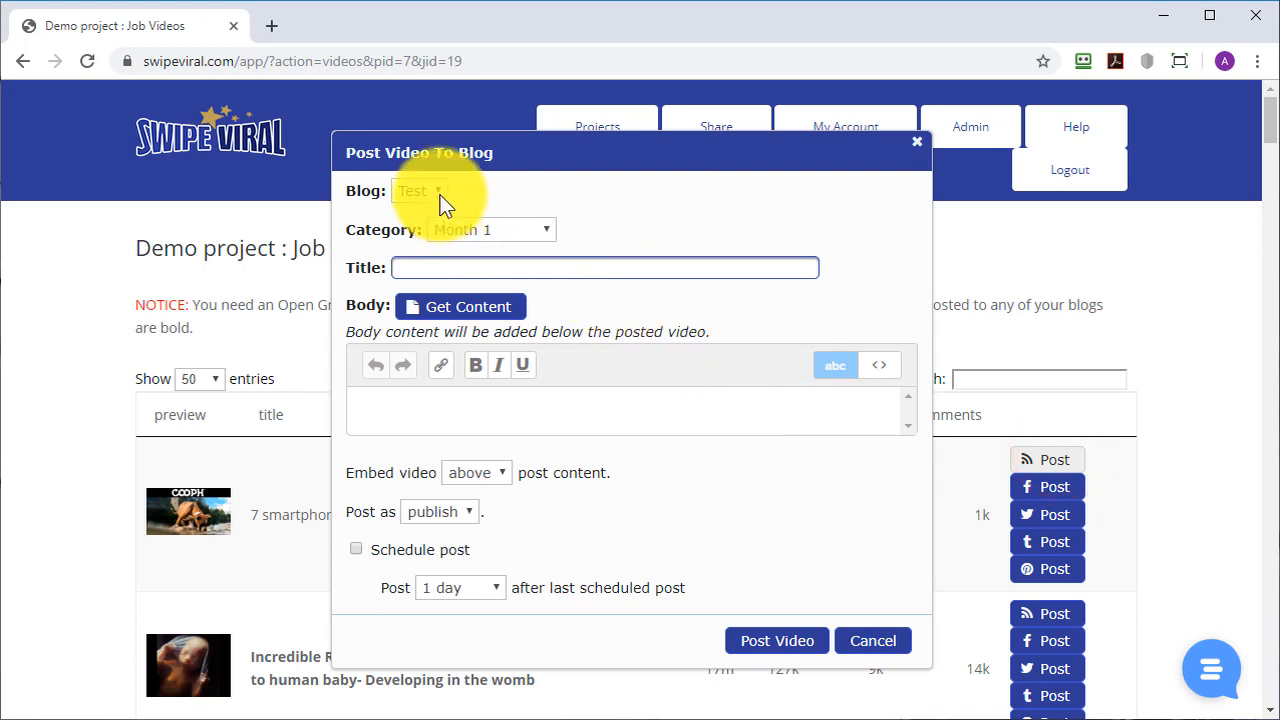
left_click(490, 229)
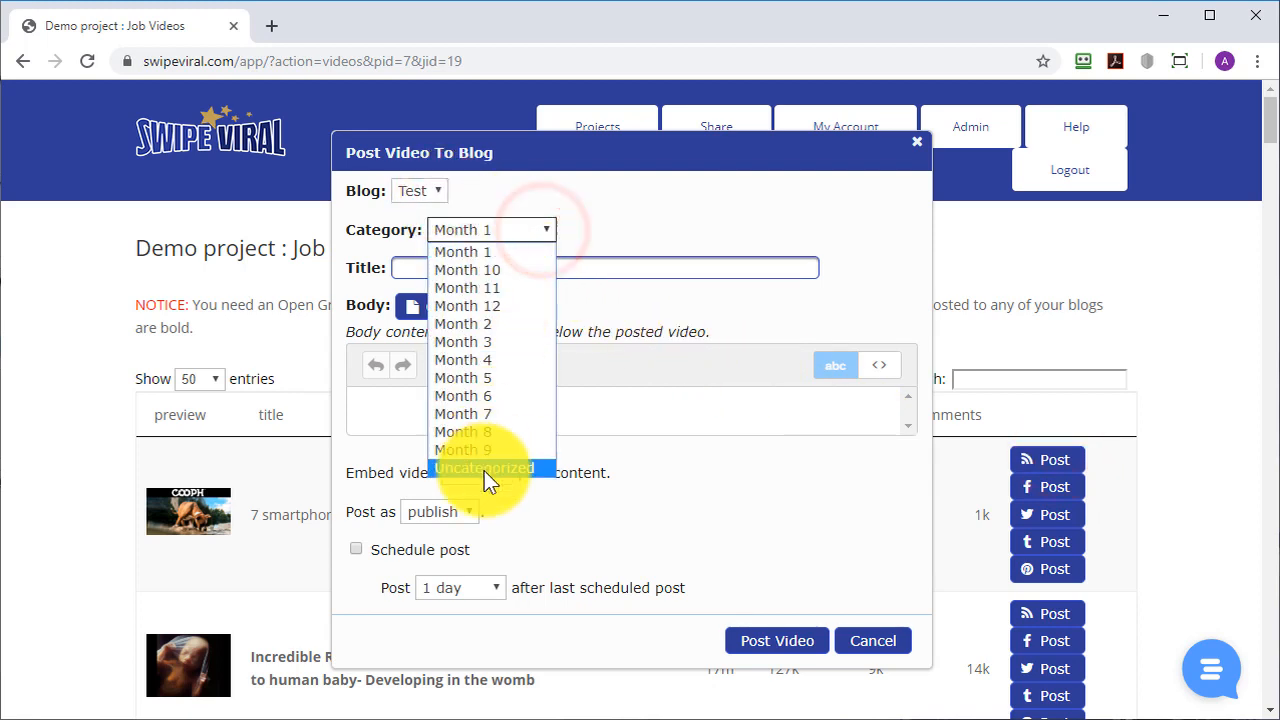
left_click(485, 468)
type("This will be scheduled post 1.")
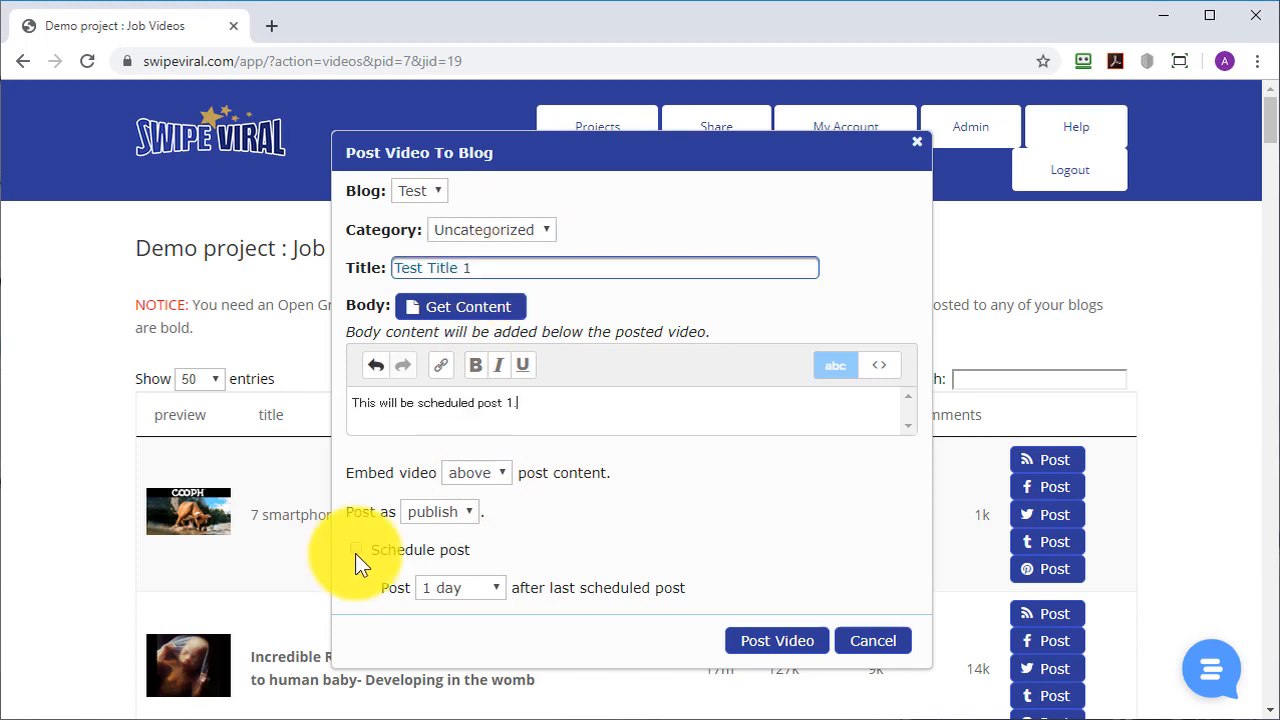
left_click(360, 550)
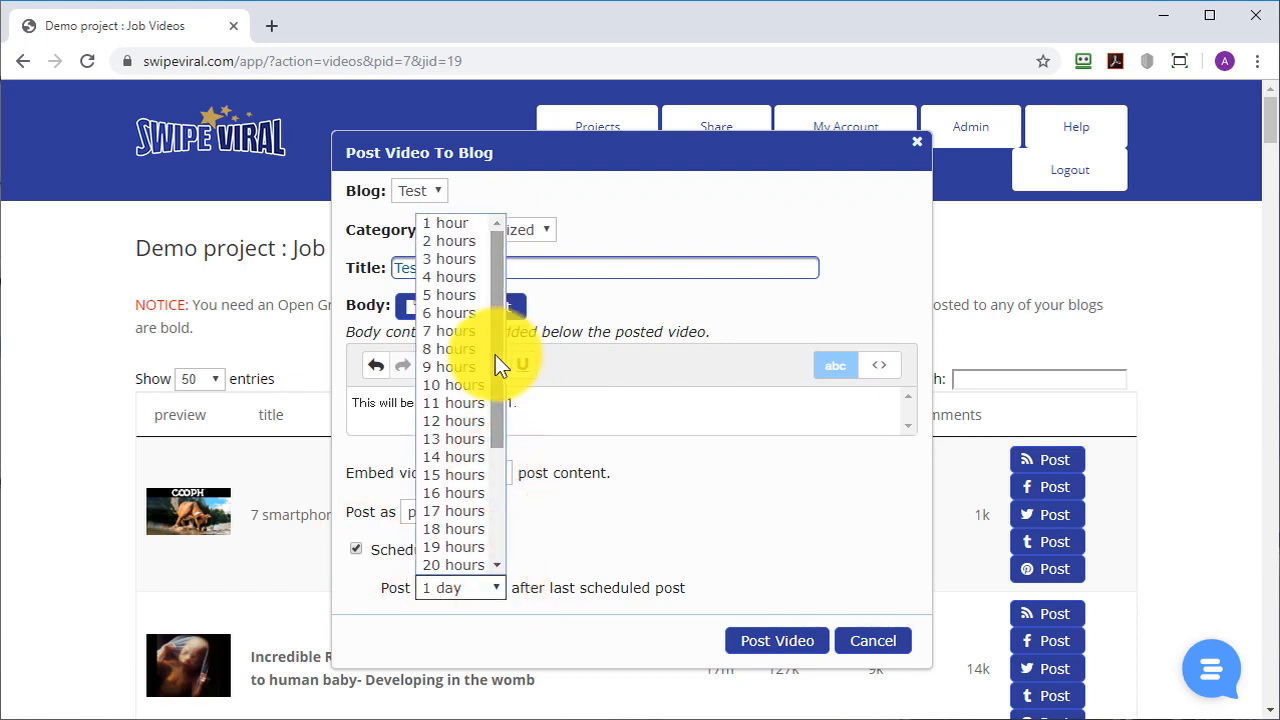
left_click(445, 222)
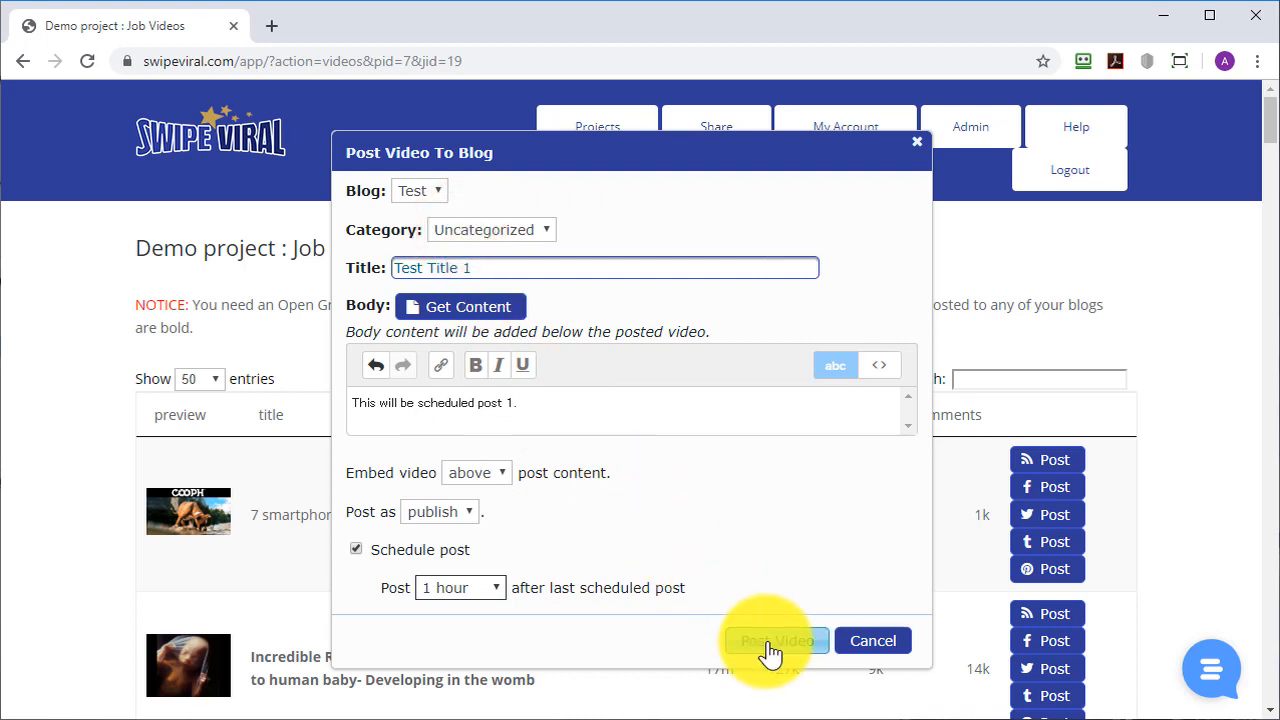
left_click(776, 640)
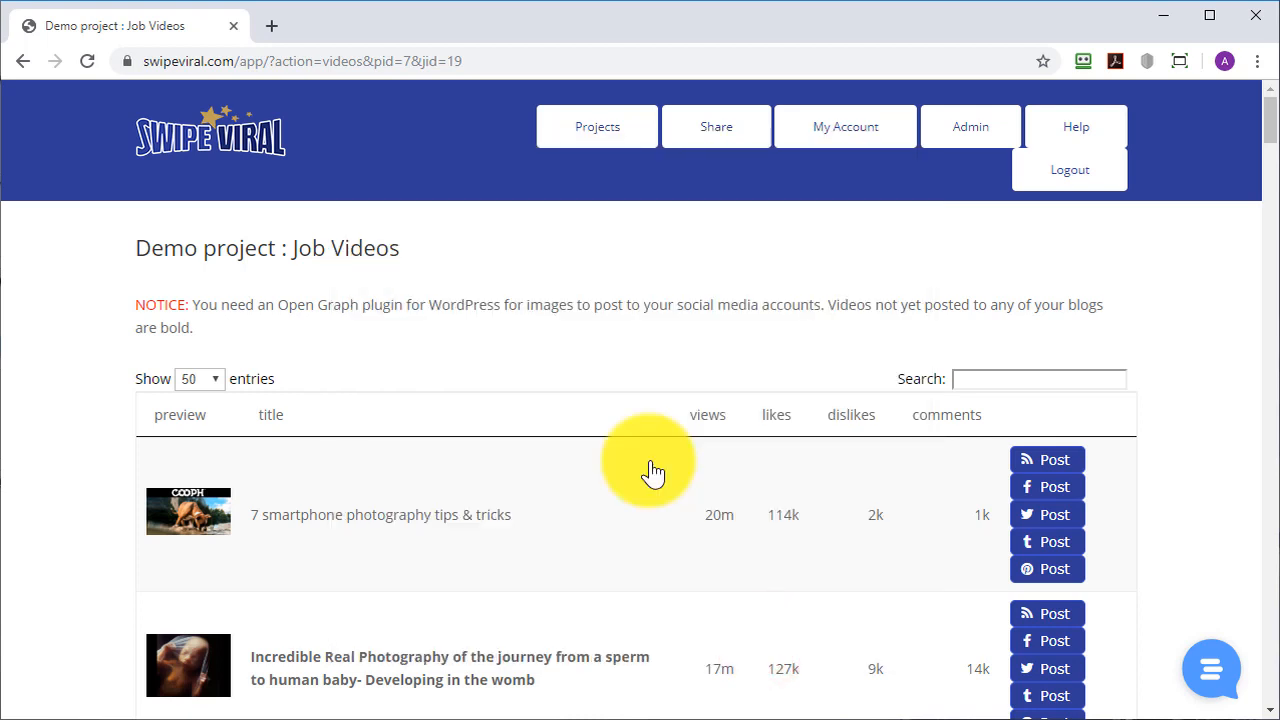
Scroll to the next video and submit it as scheduled post 'Test Title 2'
scroll("down", 3)
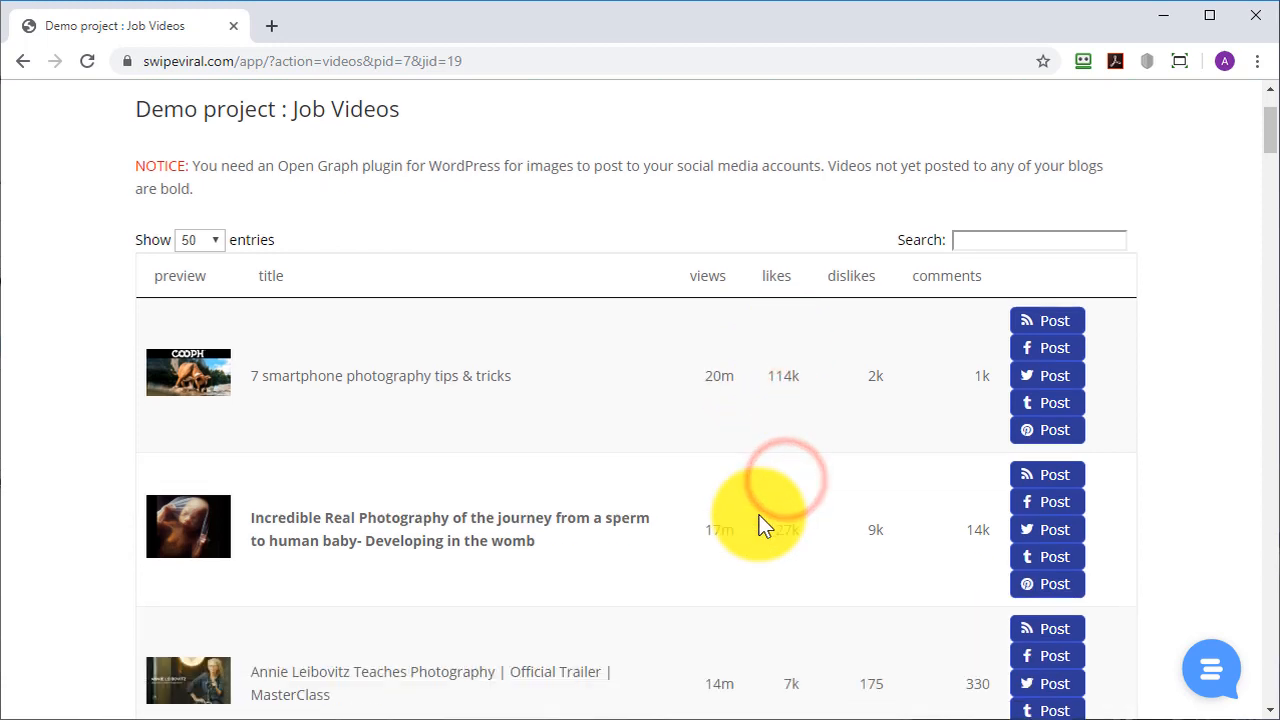
scroll("down", 3)
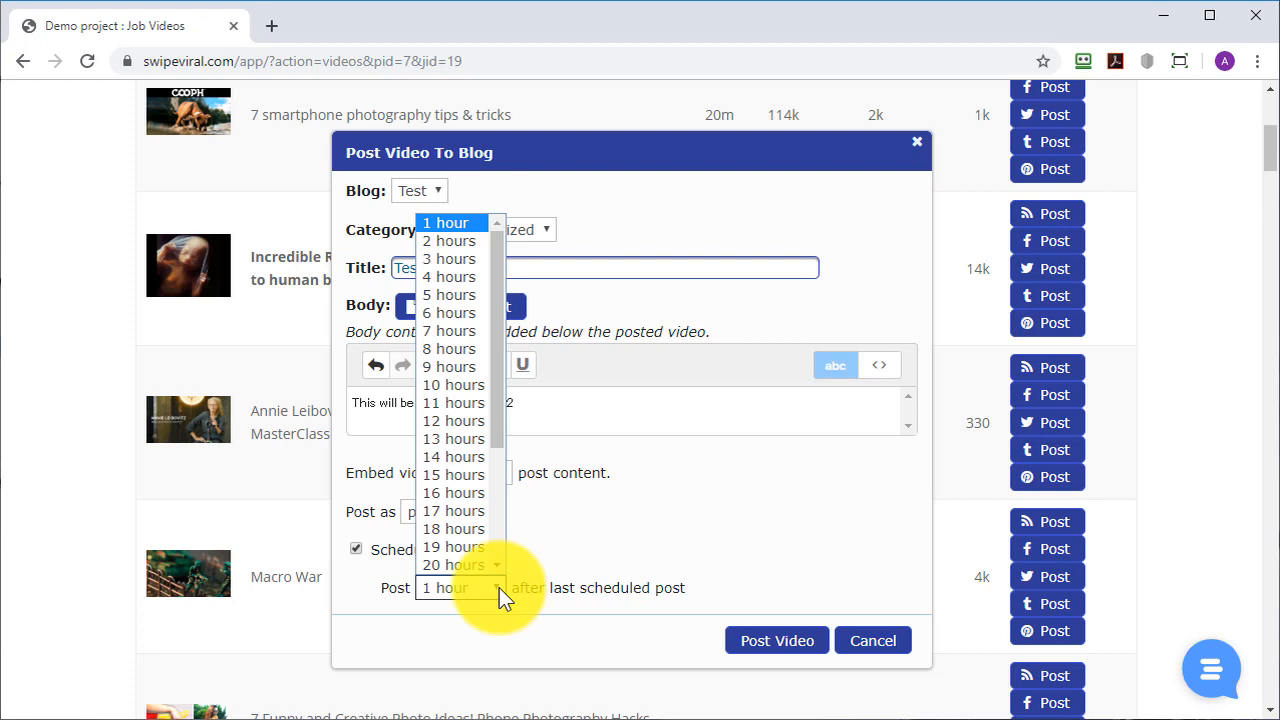
mouse_move(670, 558)
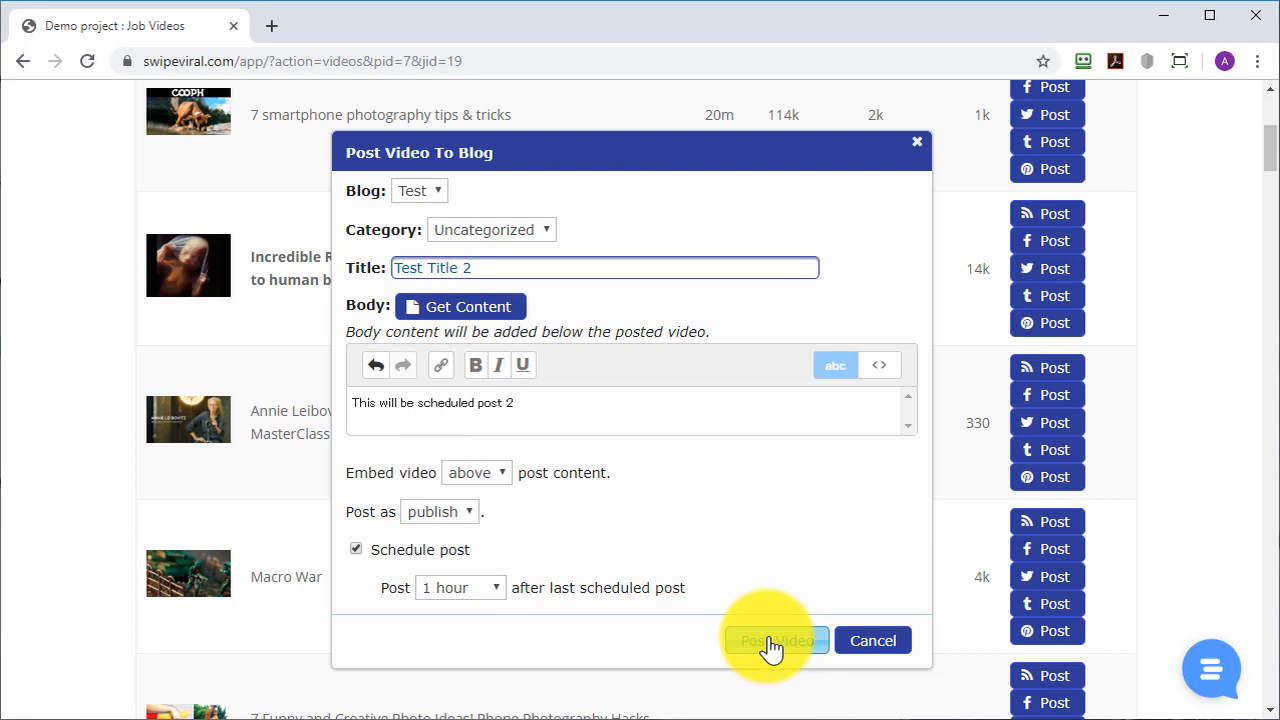
left_click(775, 640)
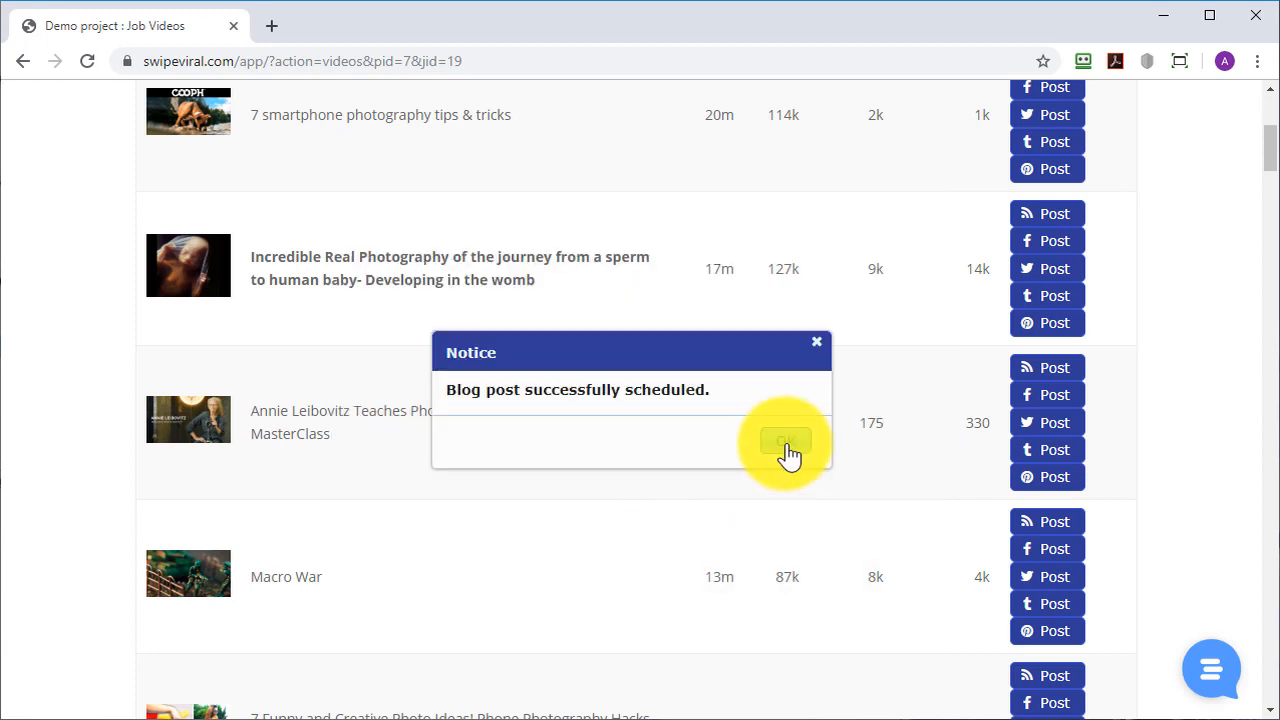
Dismiss the success notice and post Macro War as 'Test Title 3', delayed two hours
left_click(785, 442)
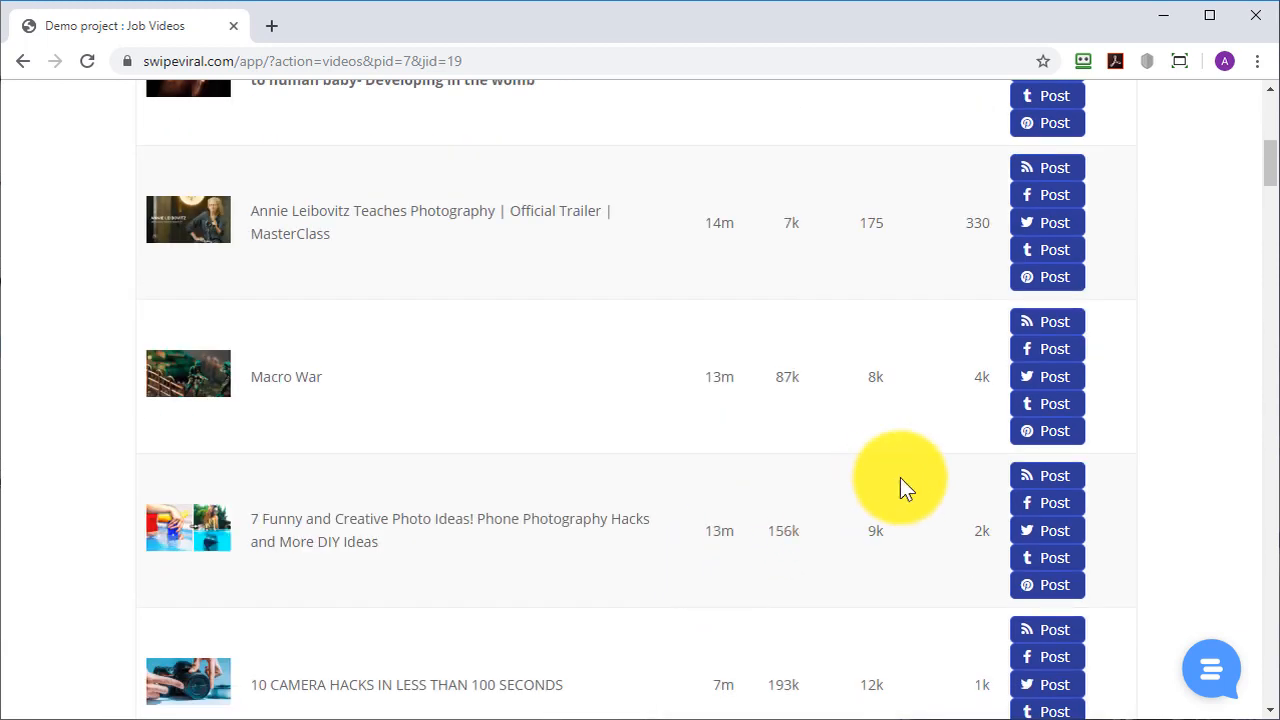
left_click(1047, 321)
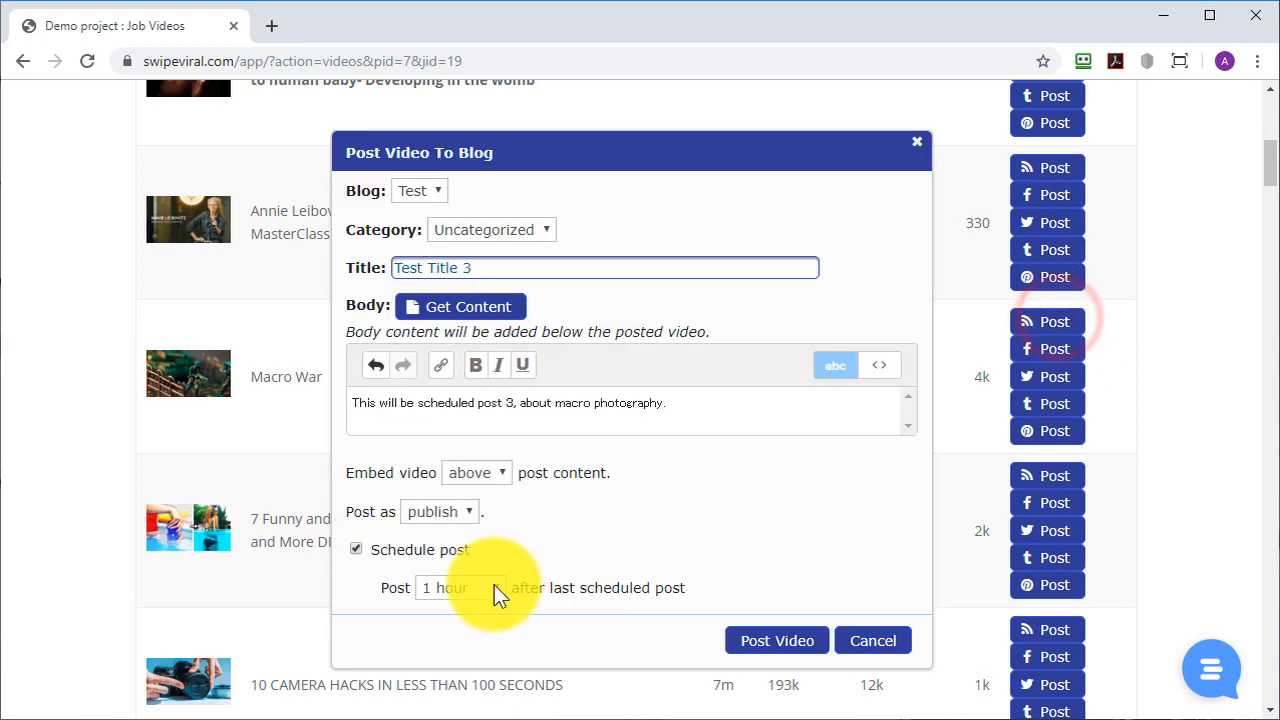
left_click(460, 587)
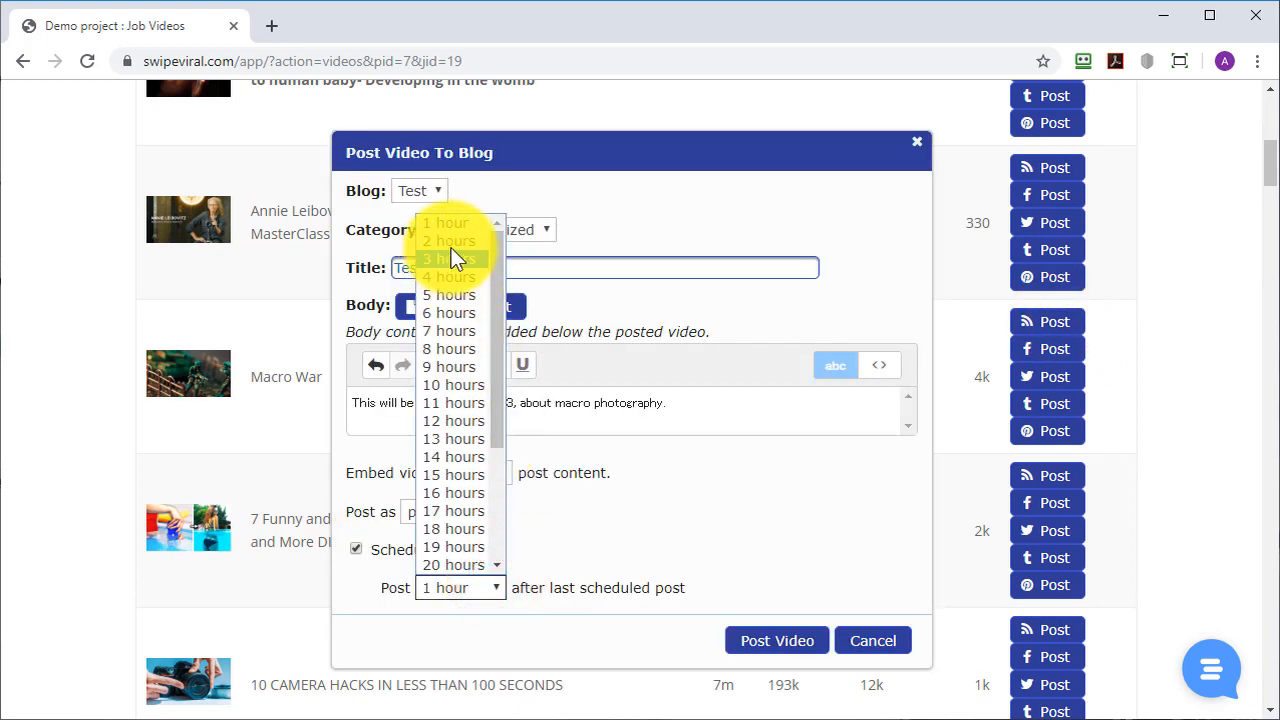
left_click(450, 241)
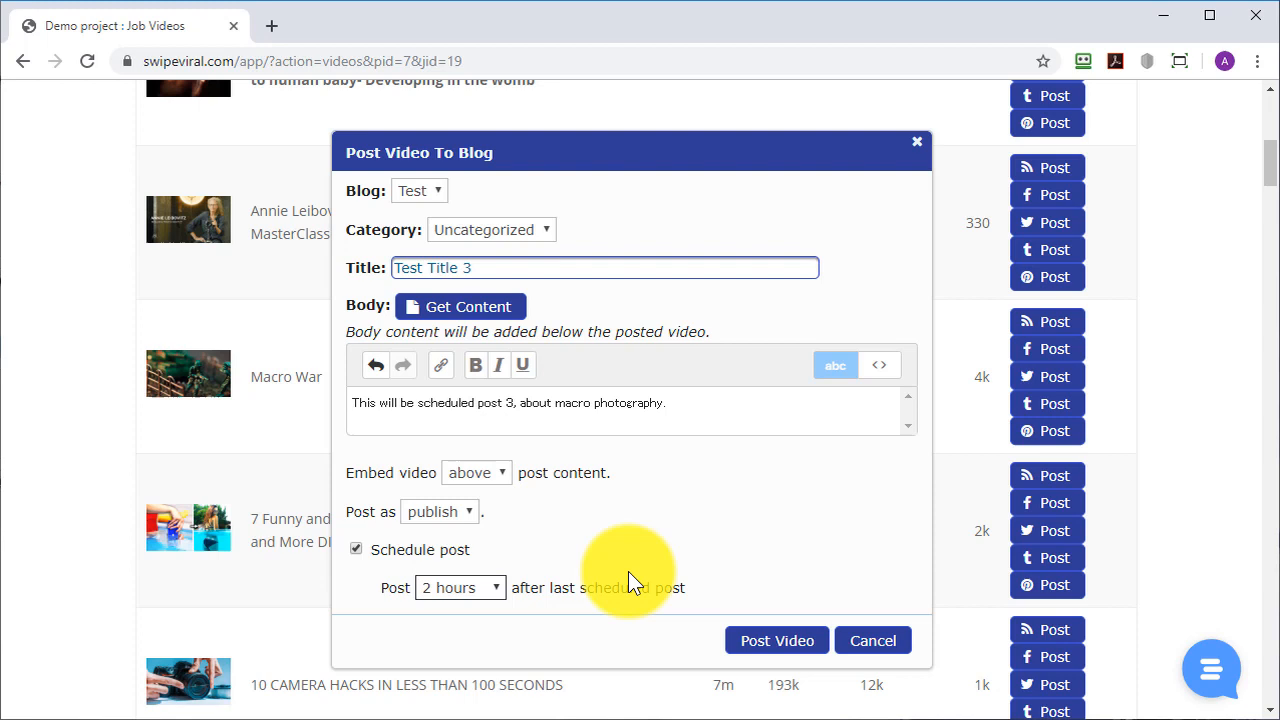
left_click(776, 640)
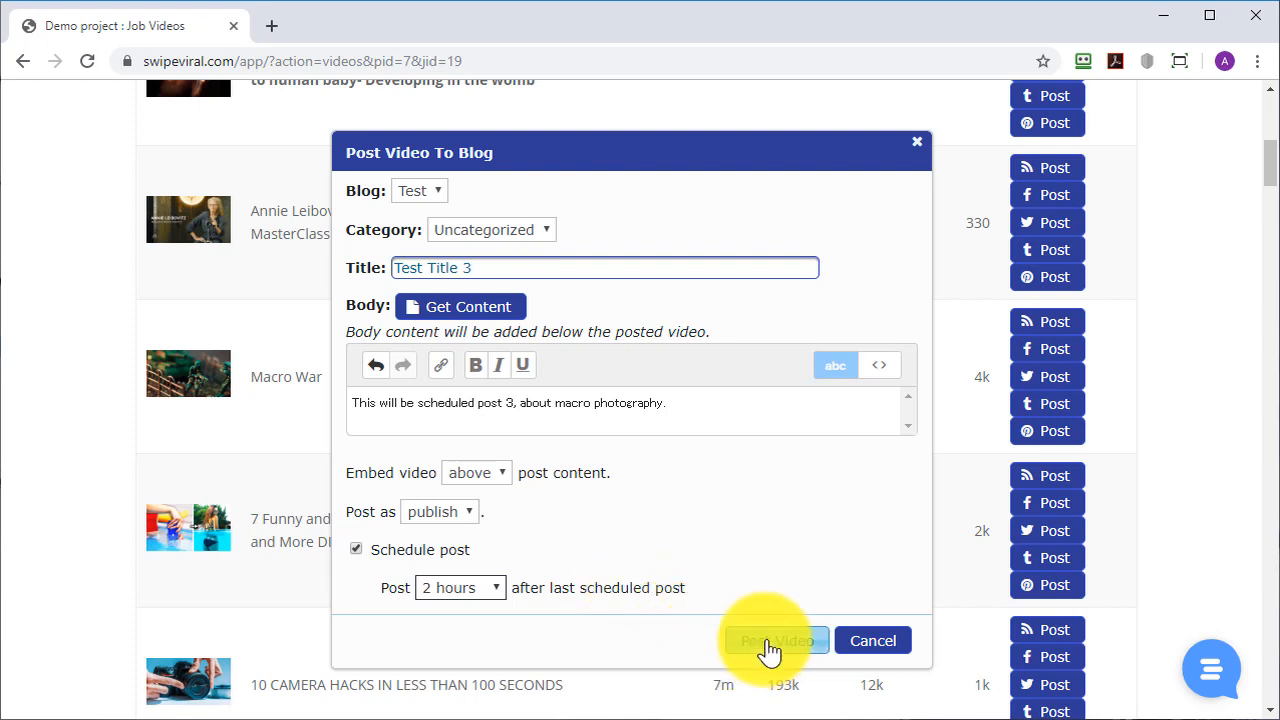
left_click(775, 640)
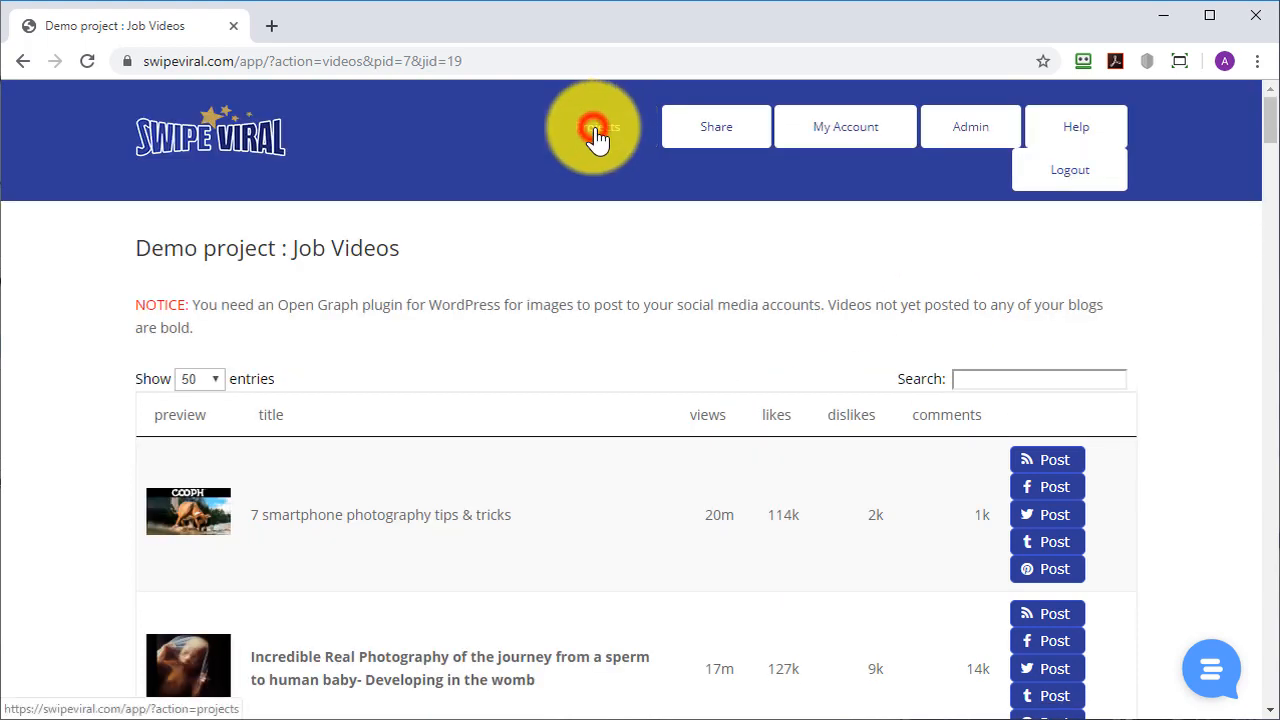
From Projects, open Scheduled Posts showing Test Title 1–3 with their delays
left_click(595, 130)
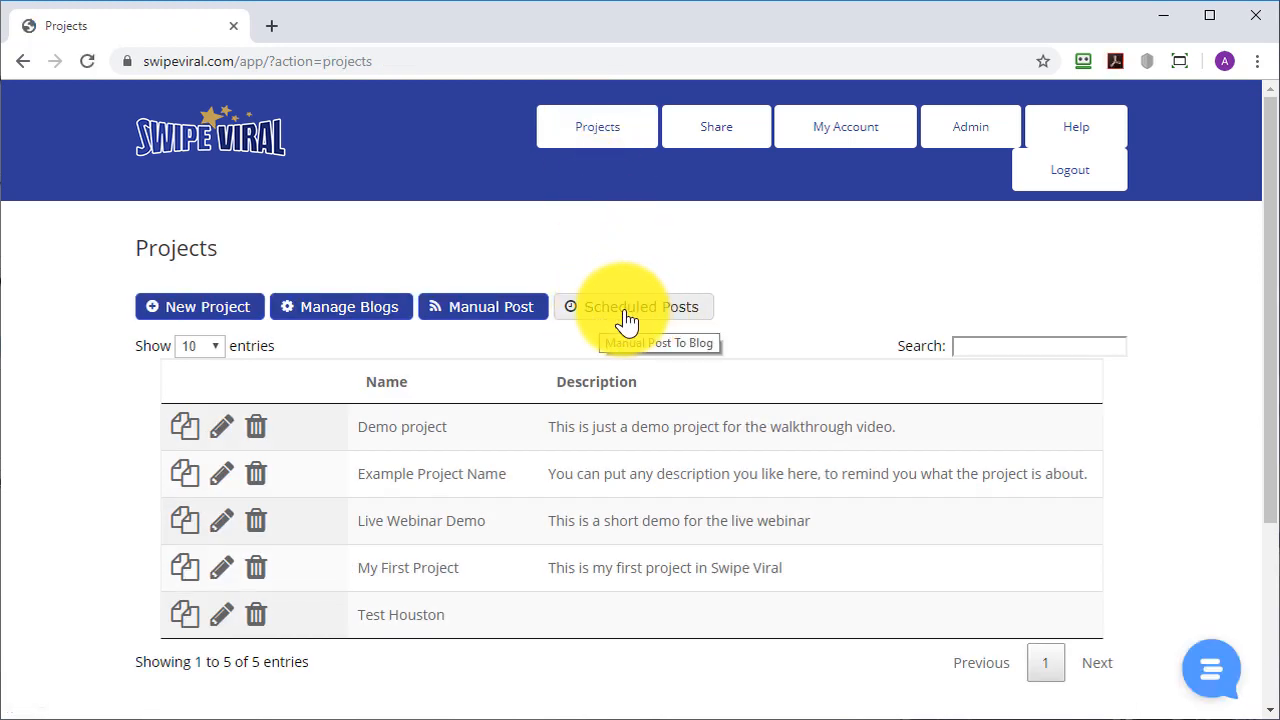
left_click(640, 306)
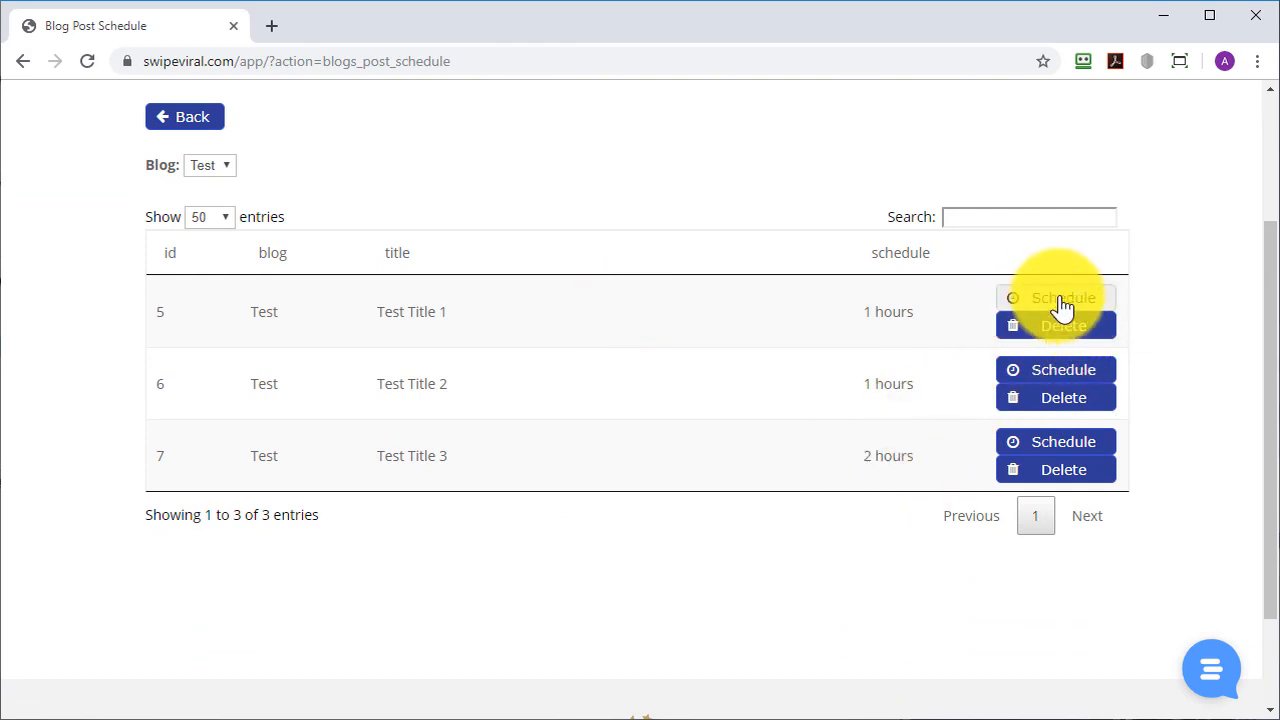
mouse_move(1063, 299)
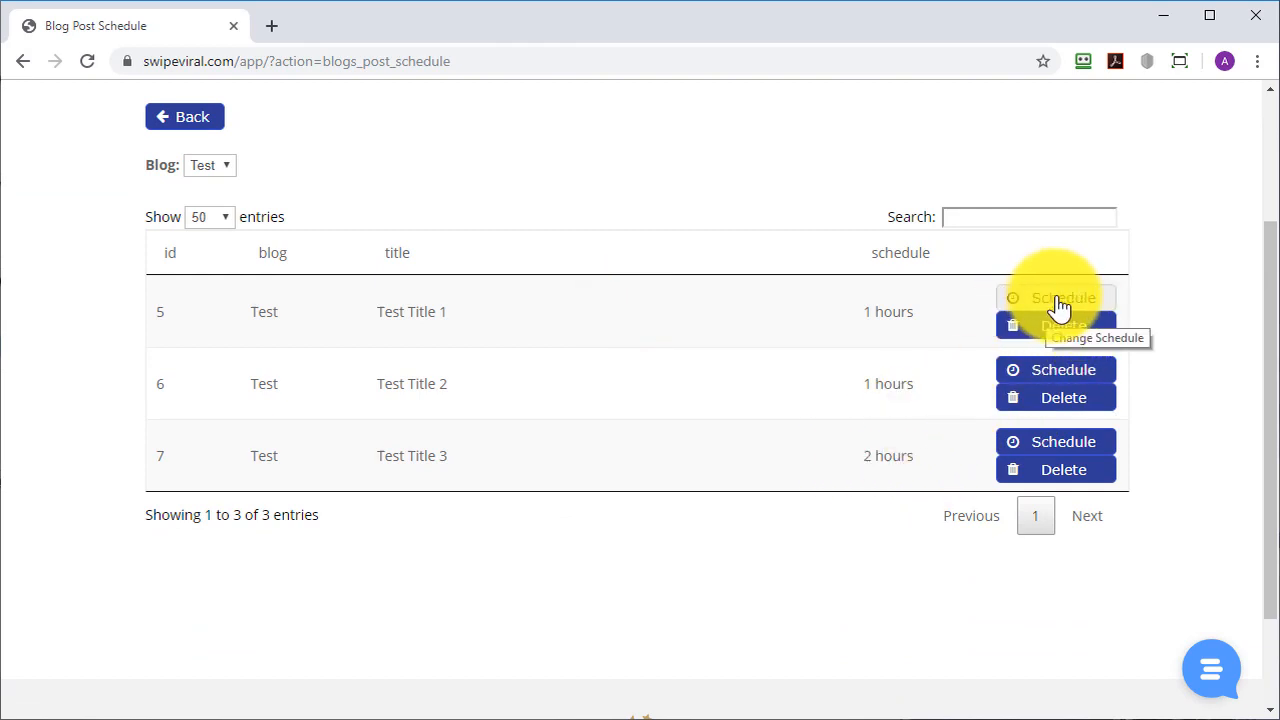
left_click(1055, 298)
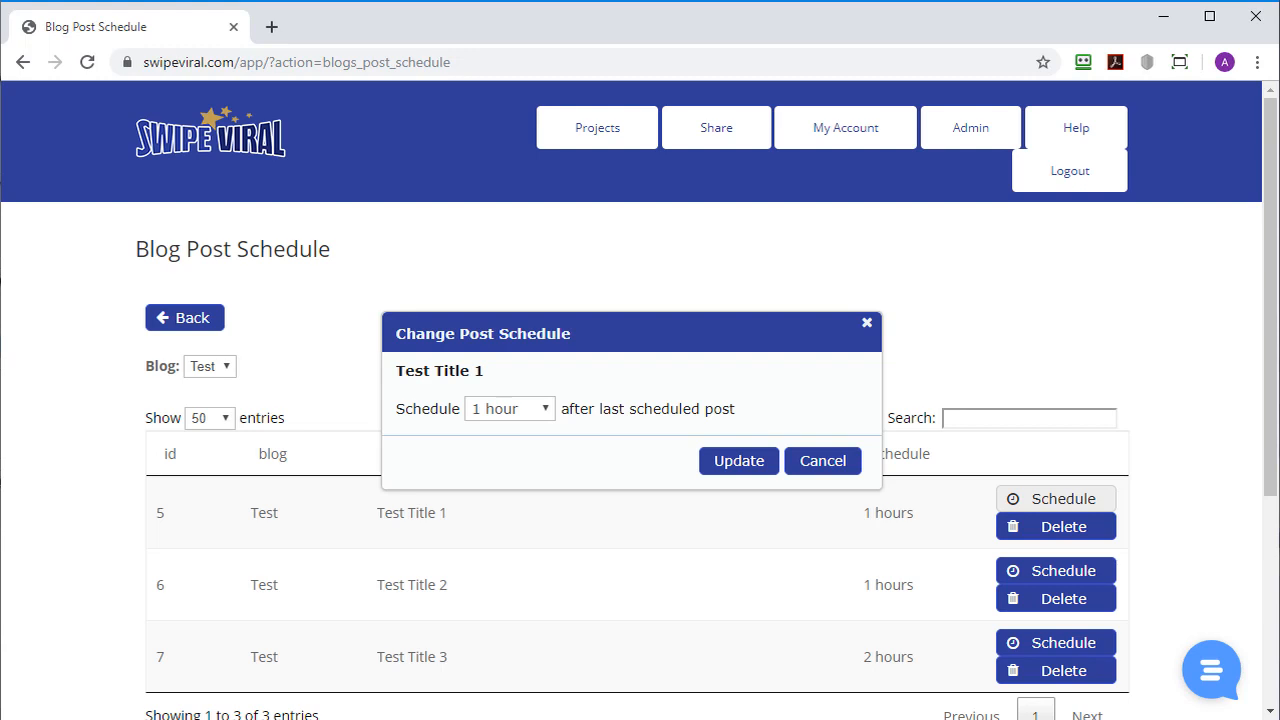
left_click(822, 460)
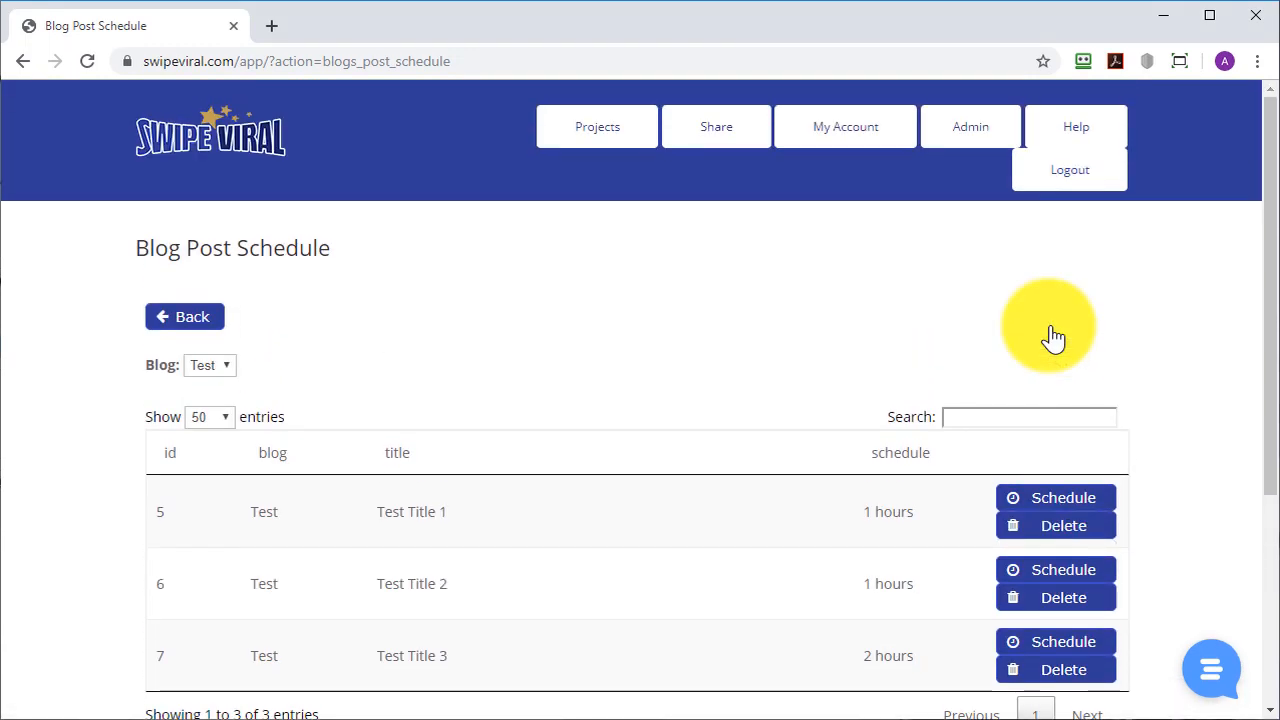
mouse_move(1030, 340)
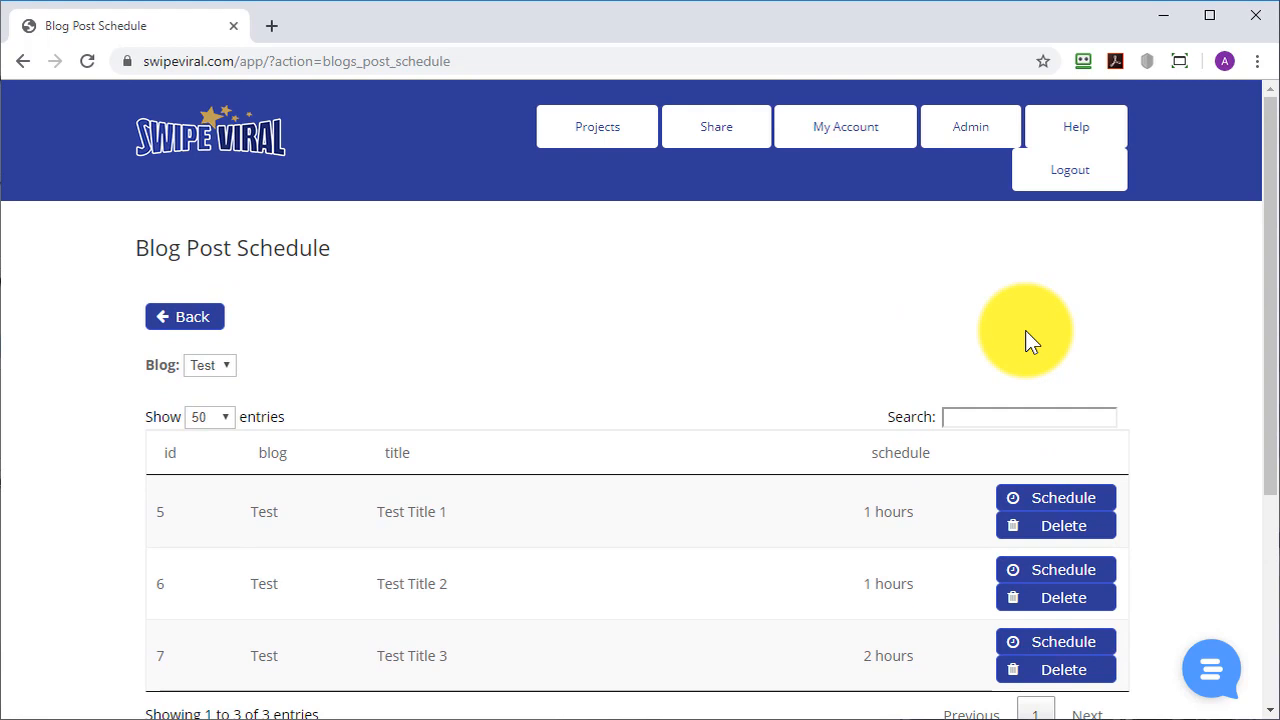